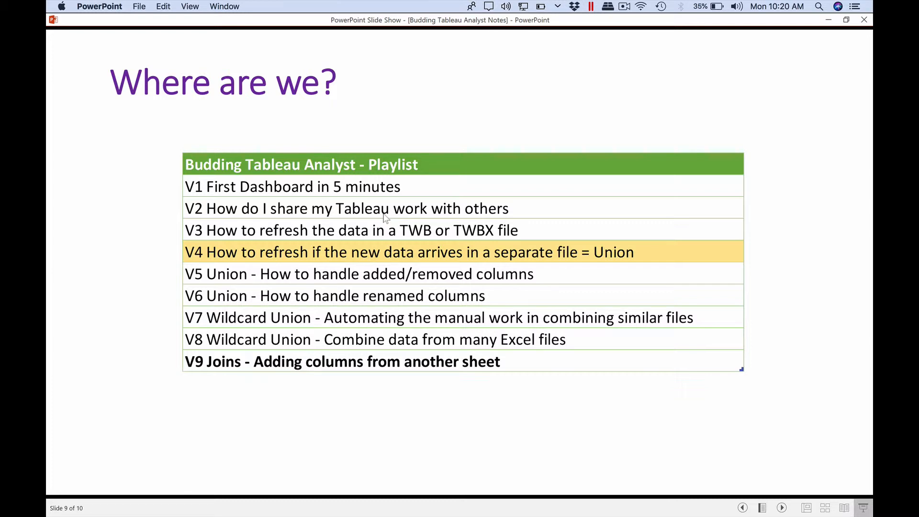
mouse_move(461, 234)
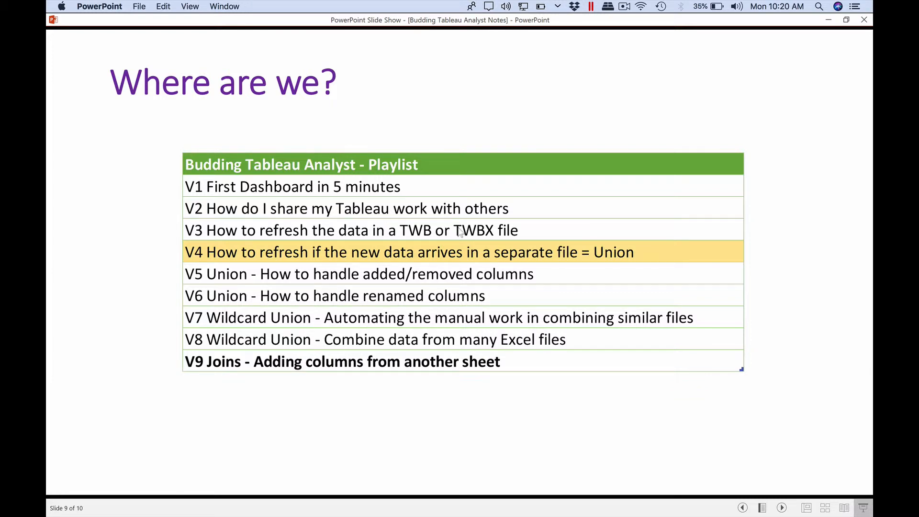
mouse_move(336, 213)
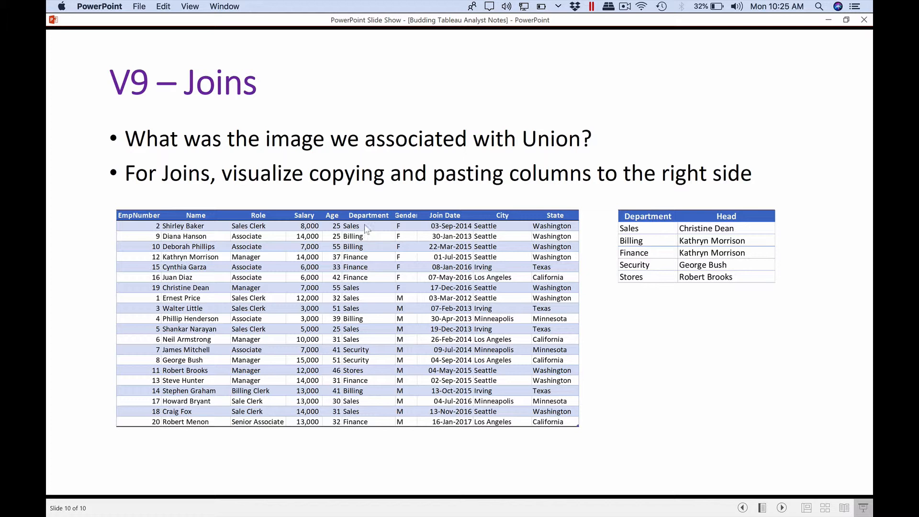
mouse_move(398, 228)
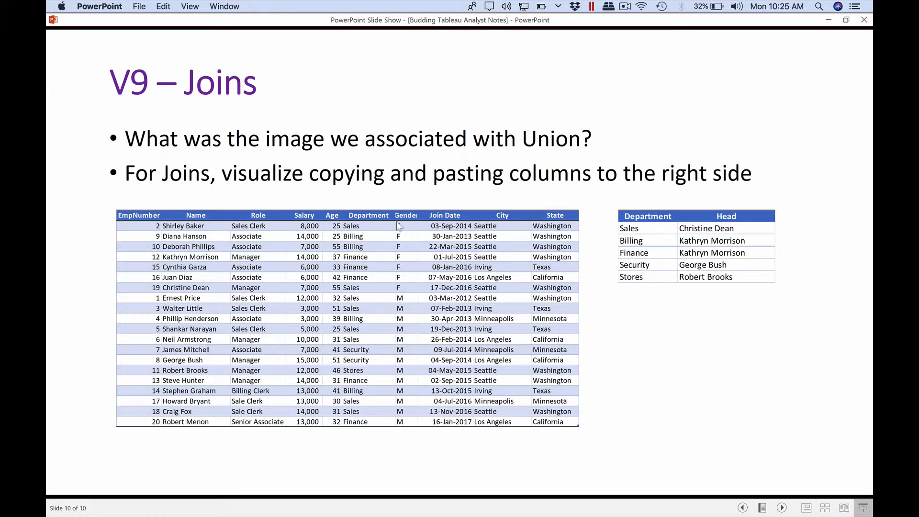
mouse_move(379, 304)
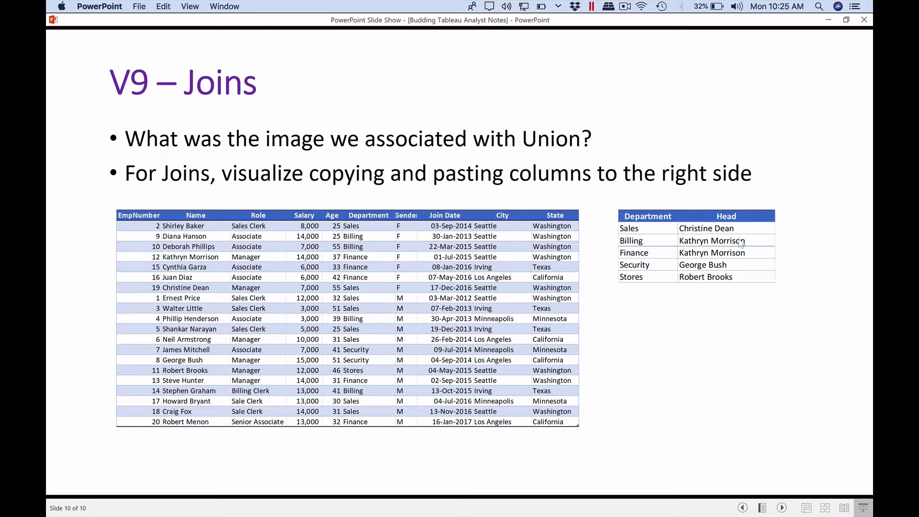
mouse_move(372, 236)
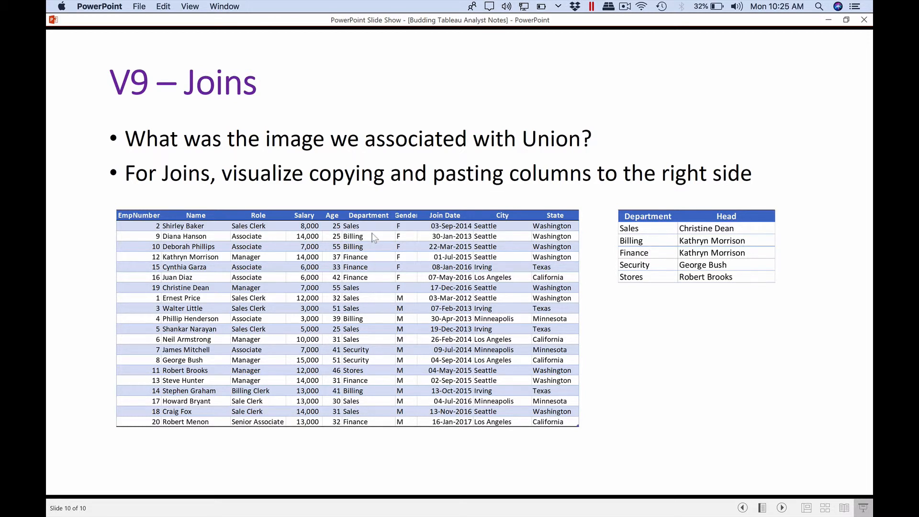
mouse_move(700, 240)
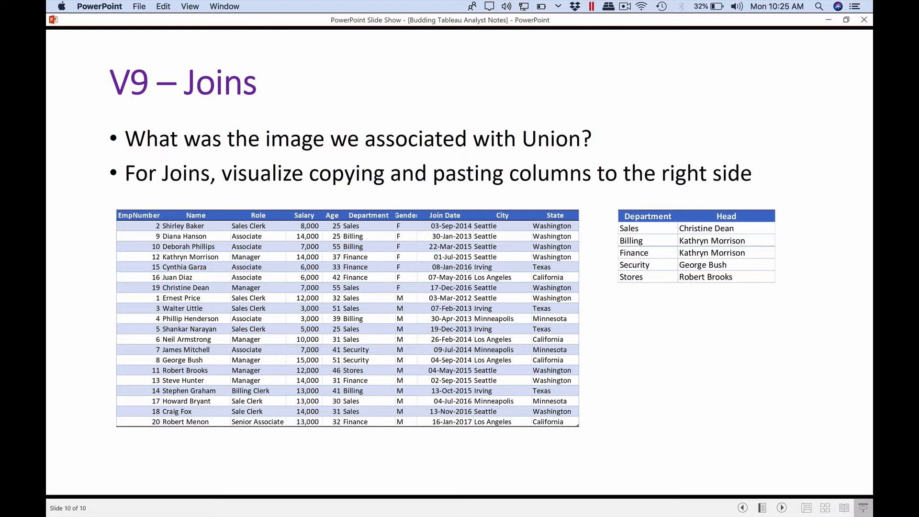
mouse_move(362, 208)
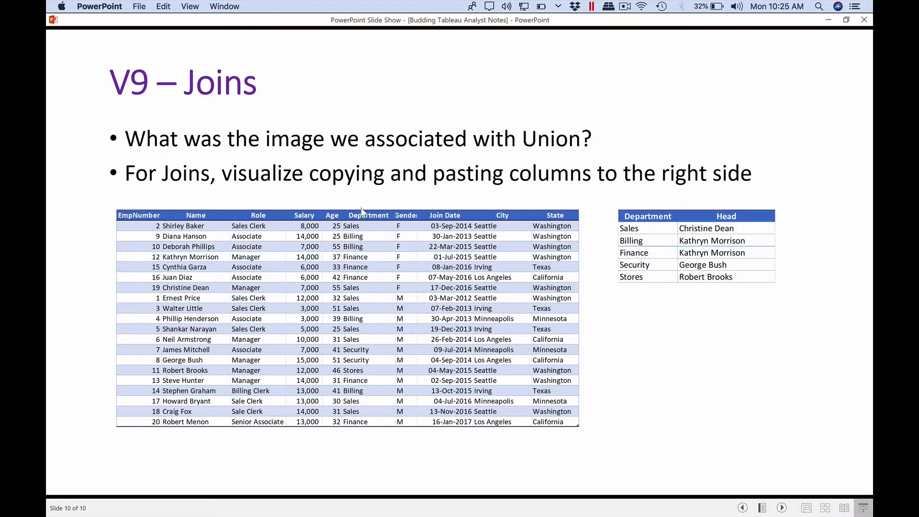
mouse_move(735, 229)
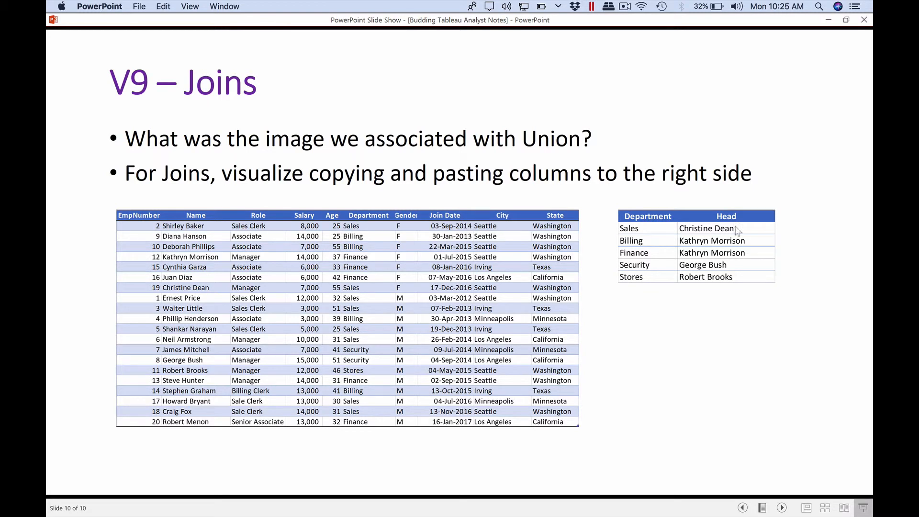
mouse_move(622, 200)
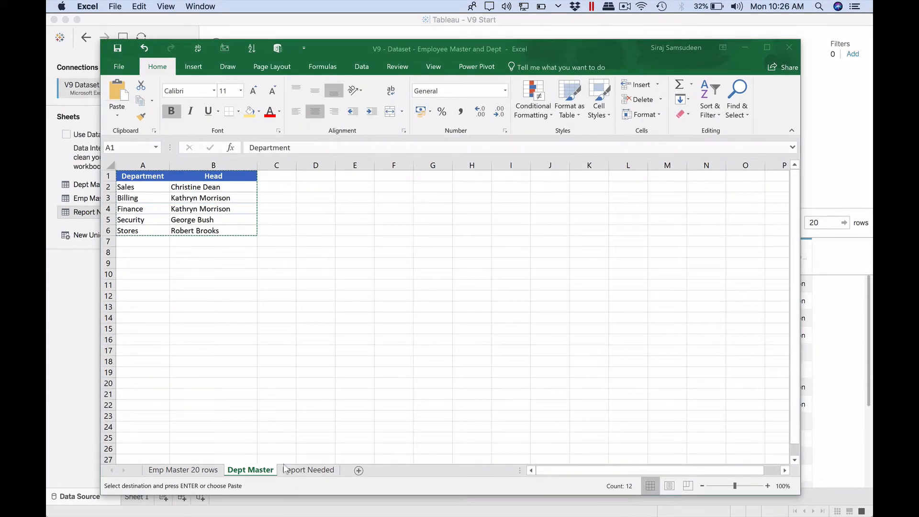
Step: Switch to the Report Needed sheet listing department heads beside an empty Number of Employees column
left_click(308, 469)
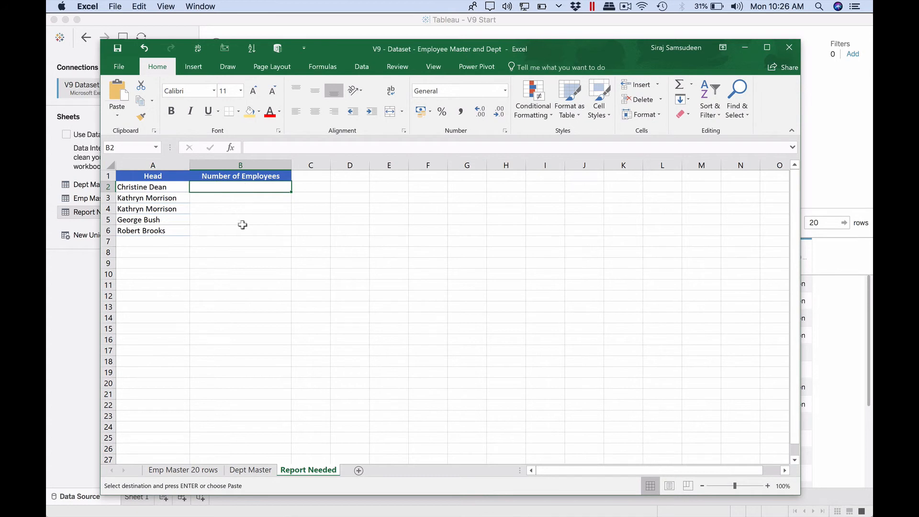
mouse_move(241, 251)
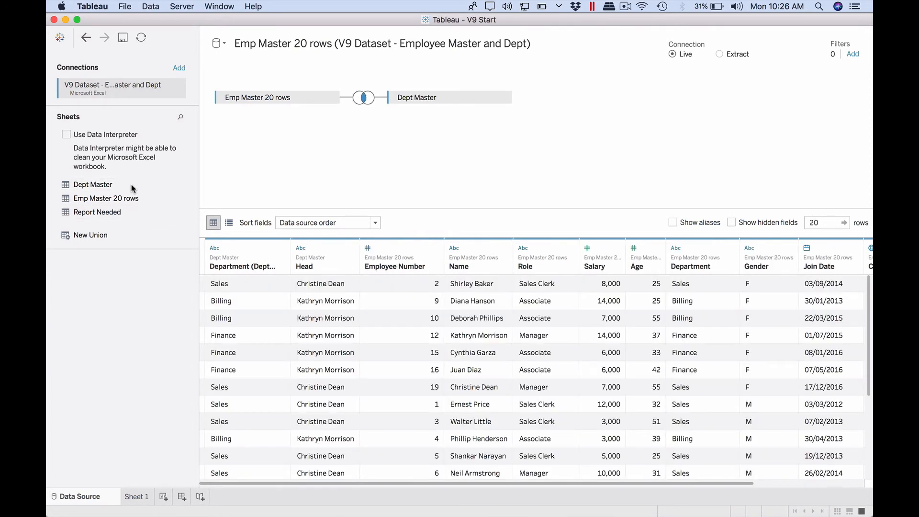
mouse_move(386, 86)
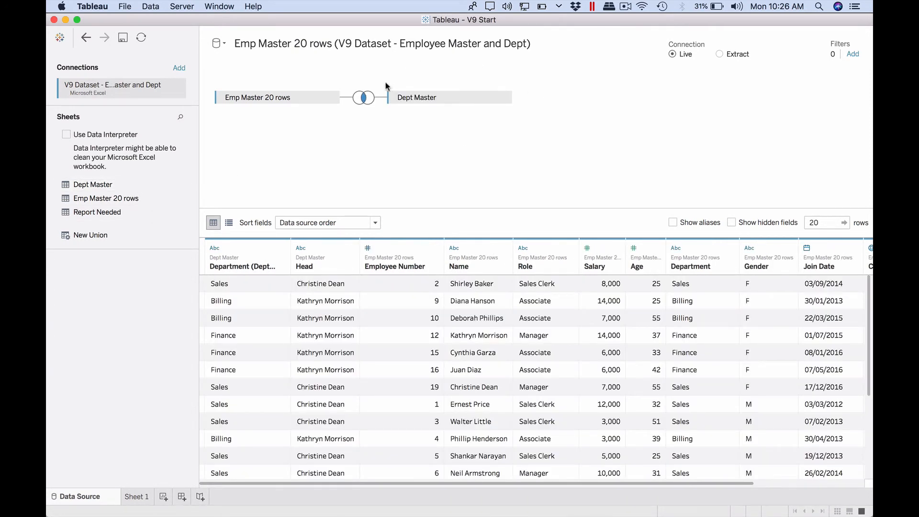
mouse_move(515, 74)
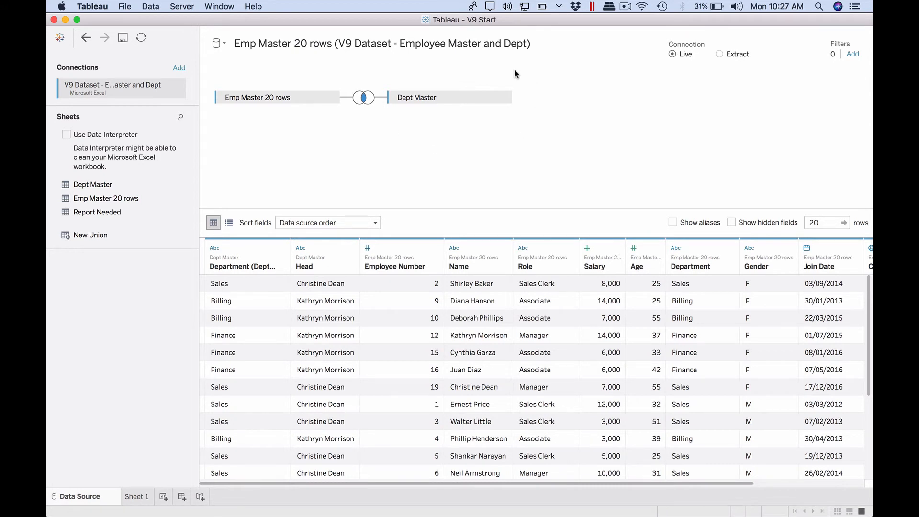
mouse_move(310, 115)
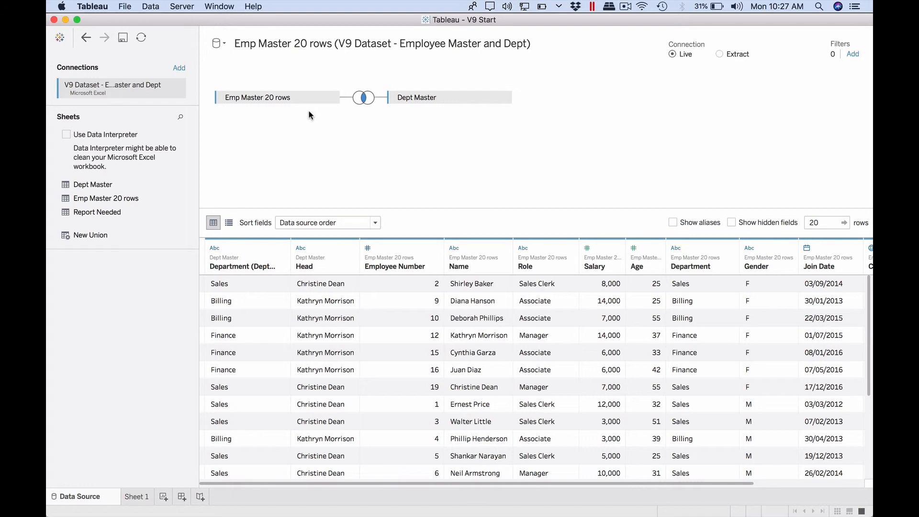
mouse_move(506, 121)
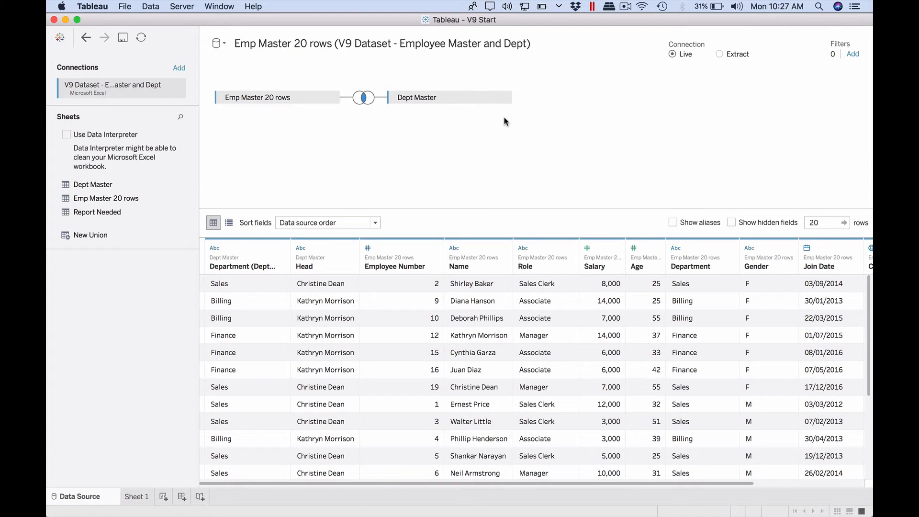
mouse_move(371, 117)
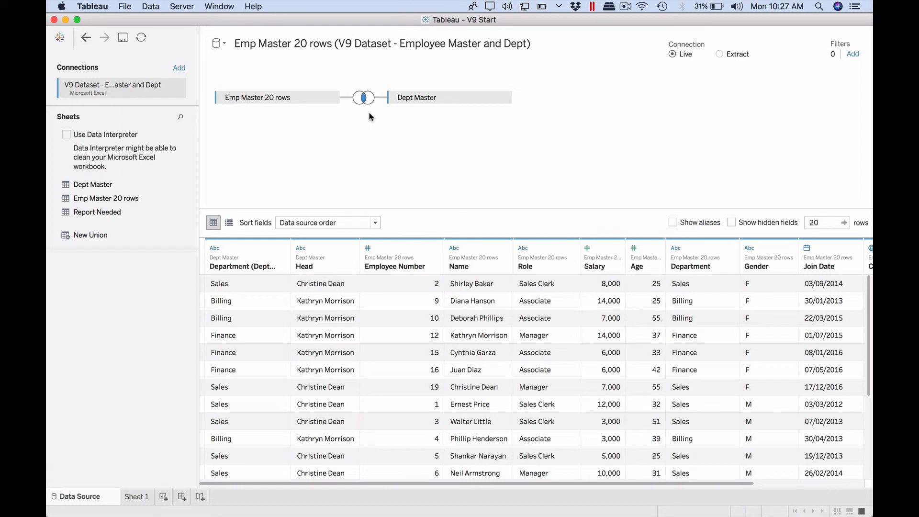
mouse_move(796, 485)
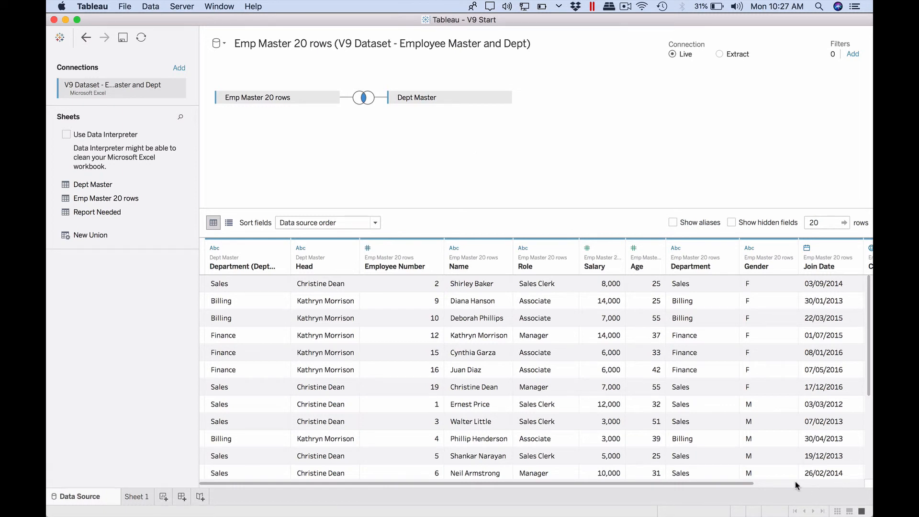
Step: Scroll the Data Source preview right to see the joined Dept Master columns
scroll("right", 3)
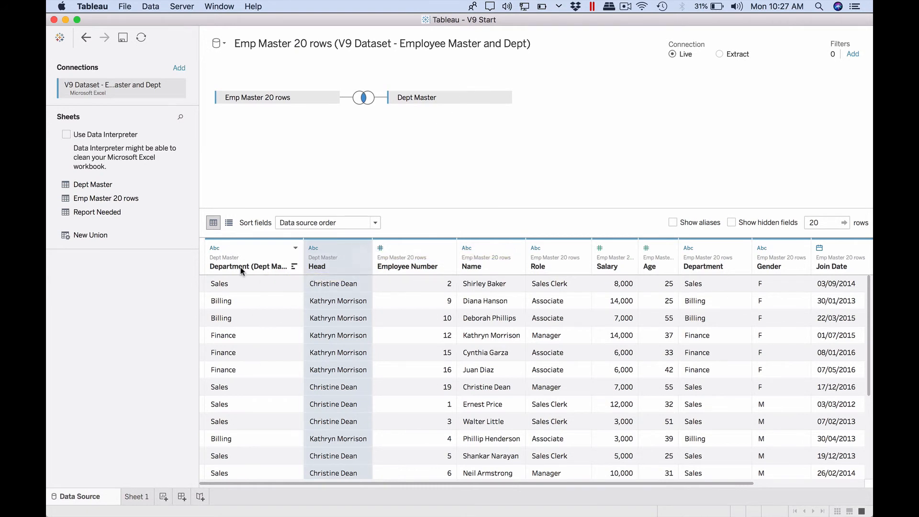
mouse_move(241, 272)
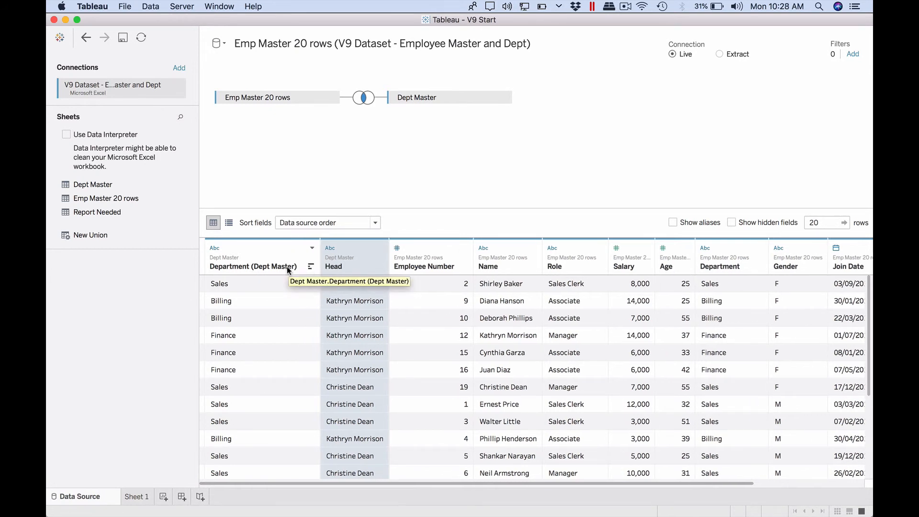
mouse_move(413, 289)
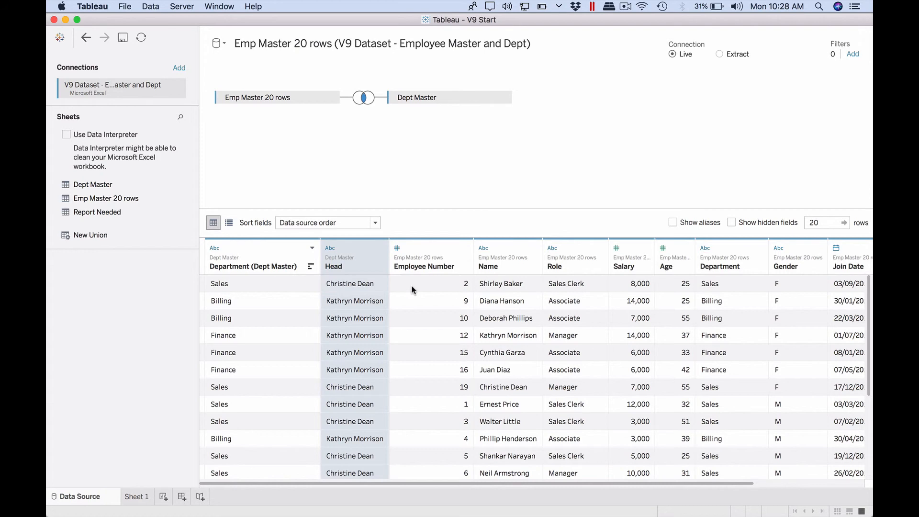
mouse_move(369, 344)
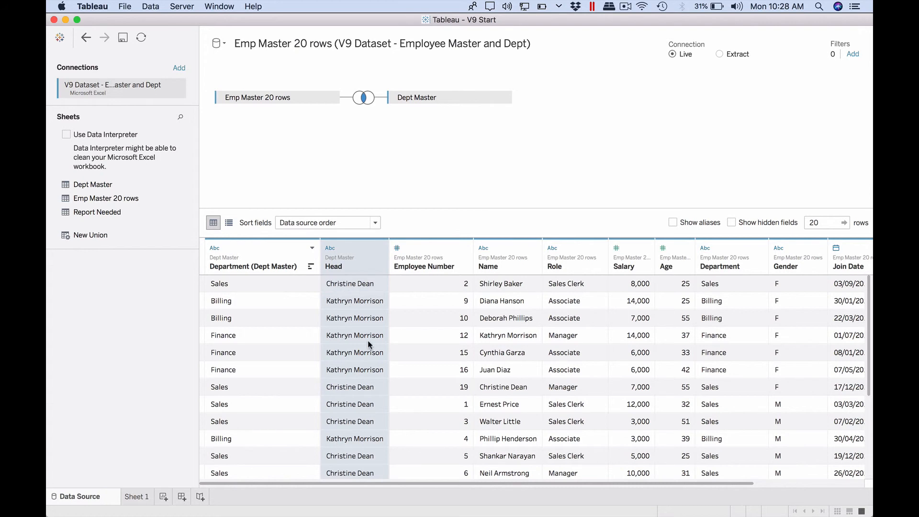
mouse_move(369, 345)
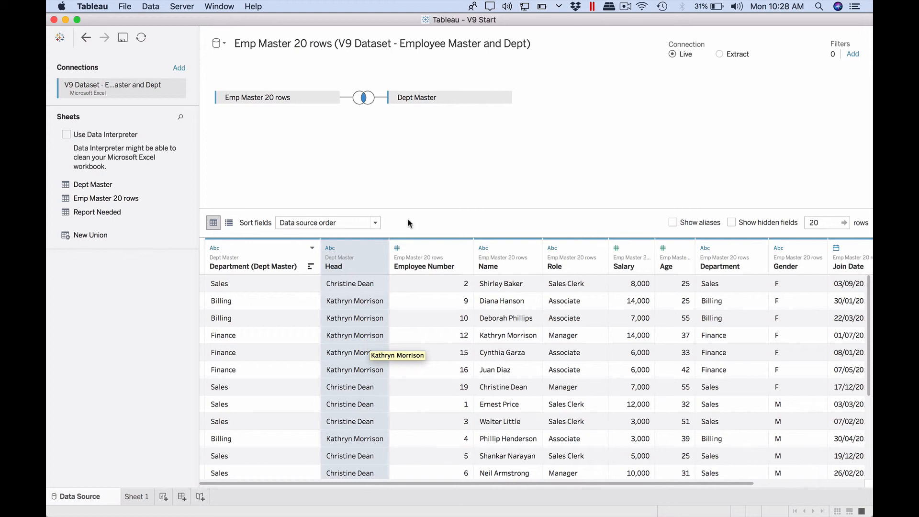
left_click(362, 97)
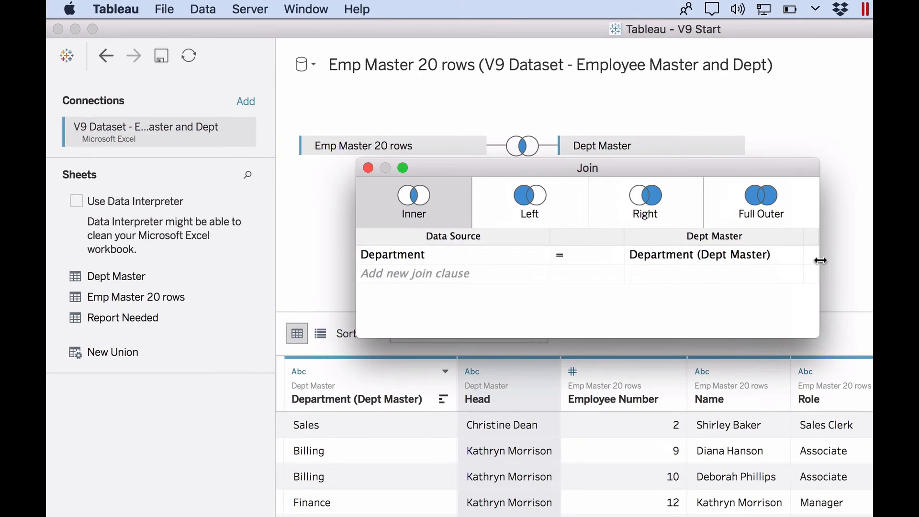
mouse_move(818, 273)
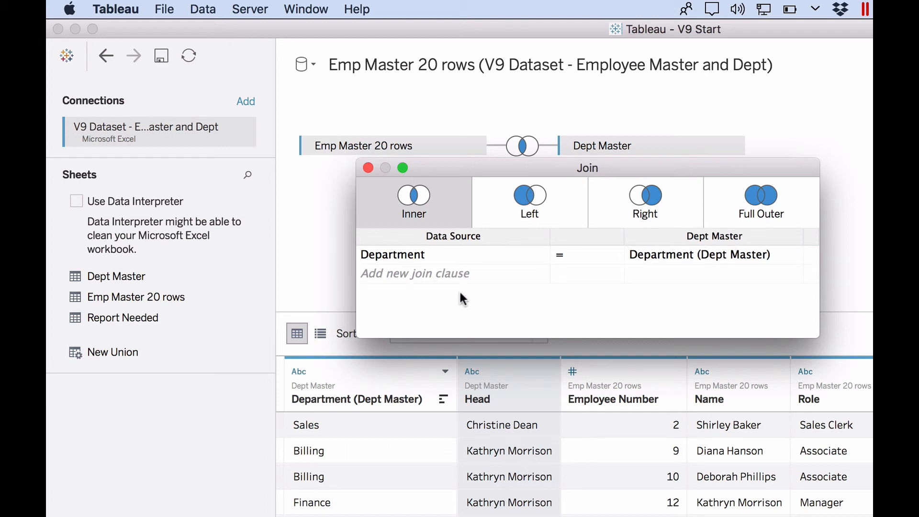
left_click(435, 273)
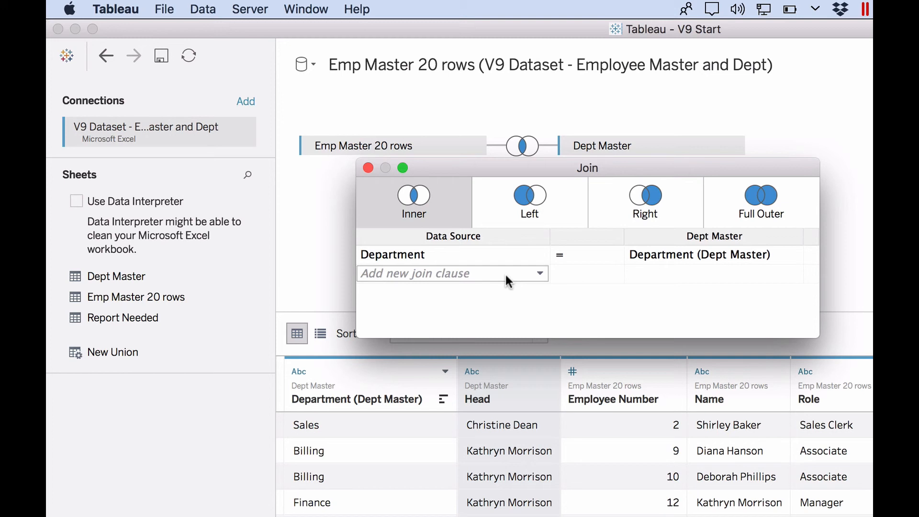
left_click(529, 200)
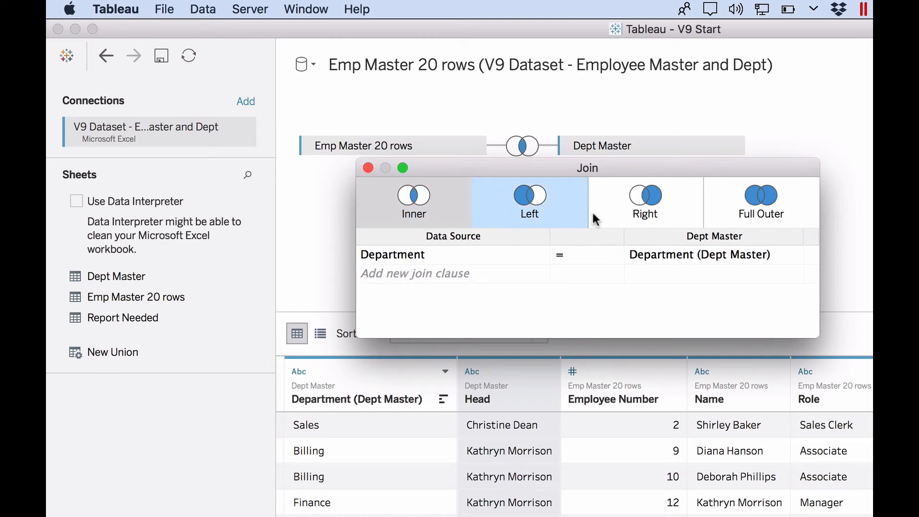
left_click(414, 202)
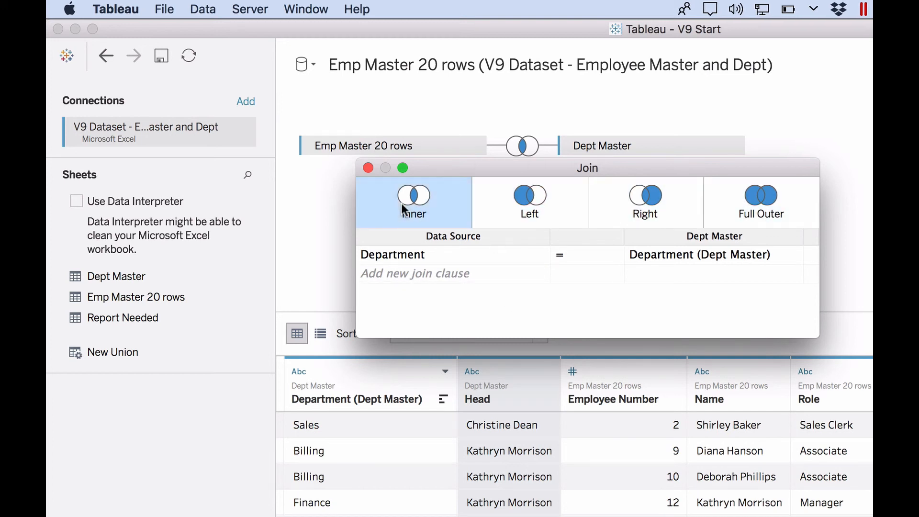
mouse_move(410, 206)
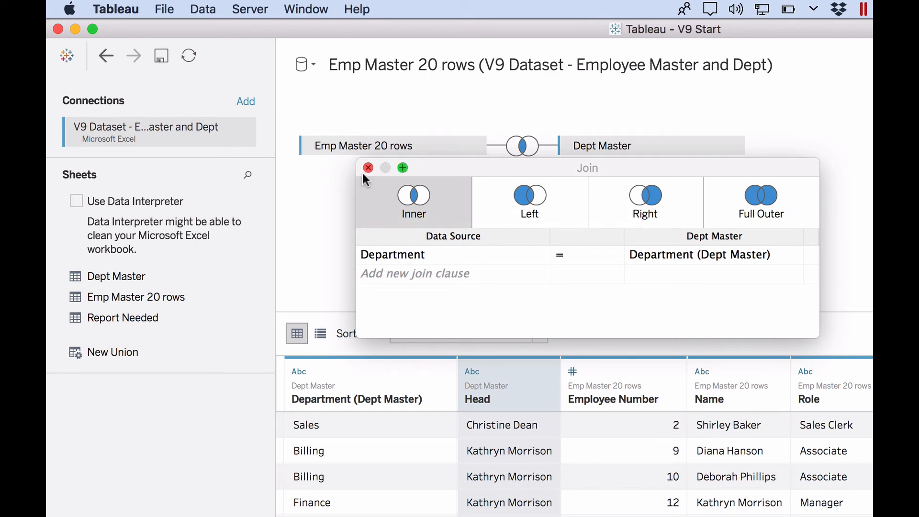
left_click(368, 168)
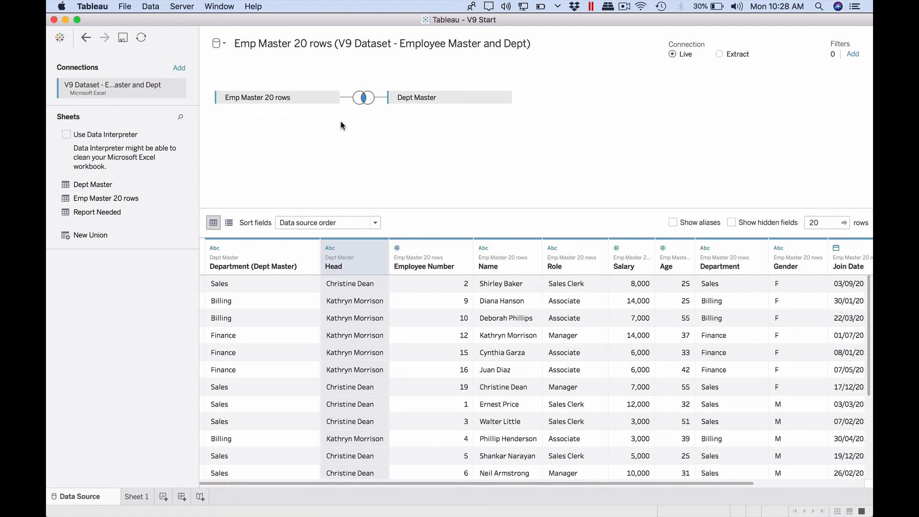
Step: In Sheet 1, add the Head field to Rows to list department heads
left_click(361, 97)
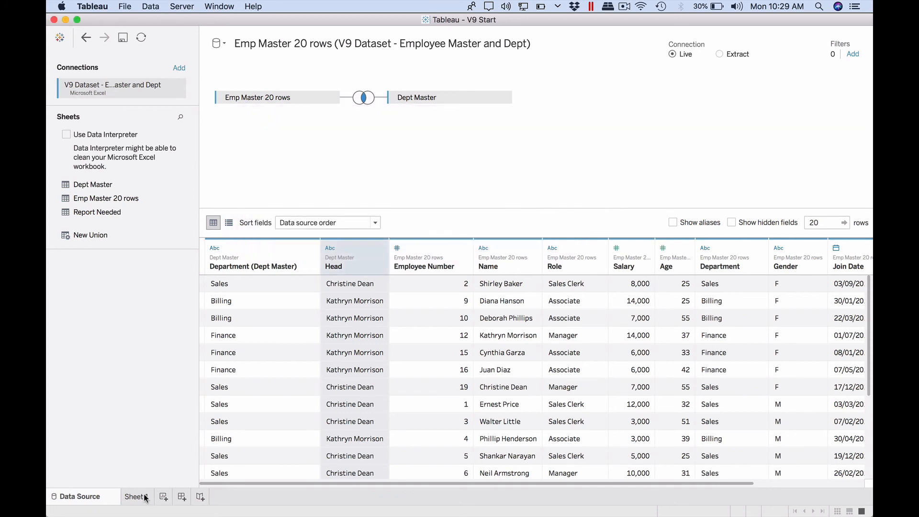
left_click(135, 496)
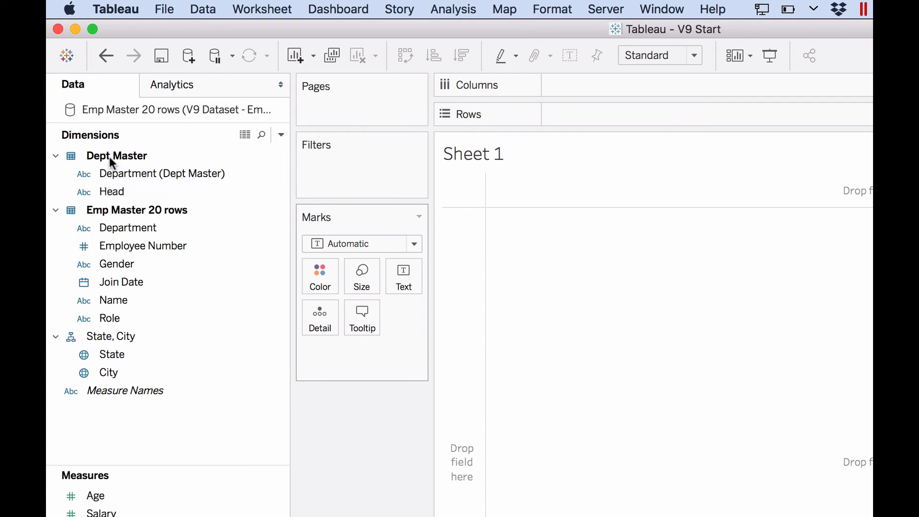
mouse_move(129, 164)
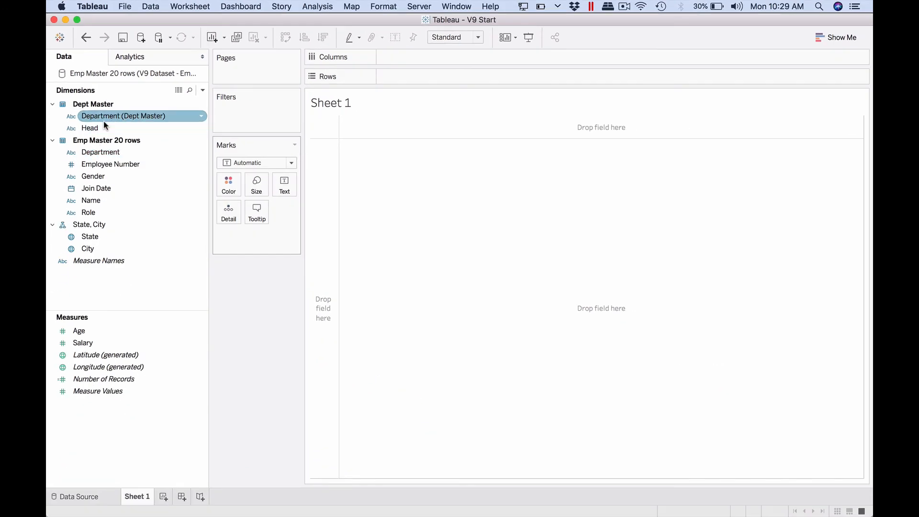
left_click_drag(90, 128, 420, 76)
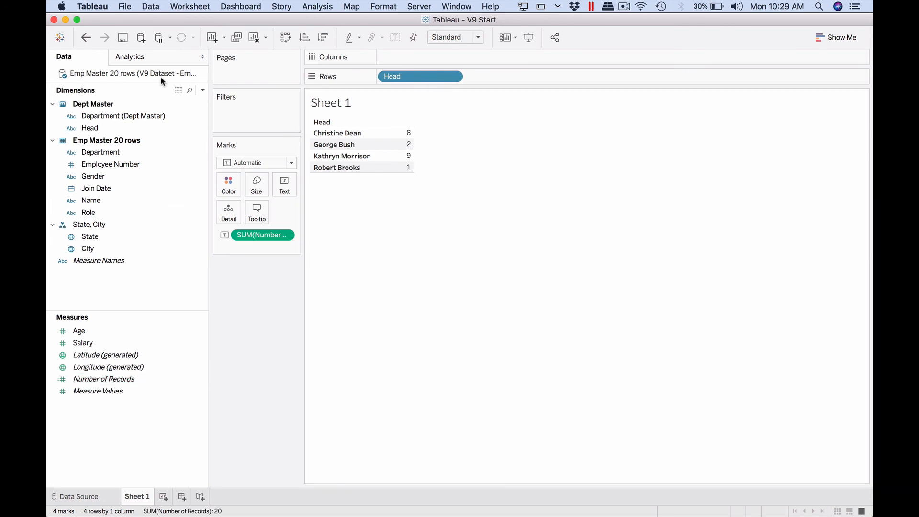
Step: Add the employee Department field to Rows, breaking down each head's count
left_click(130, 56)
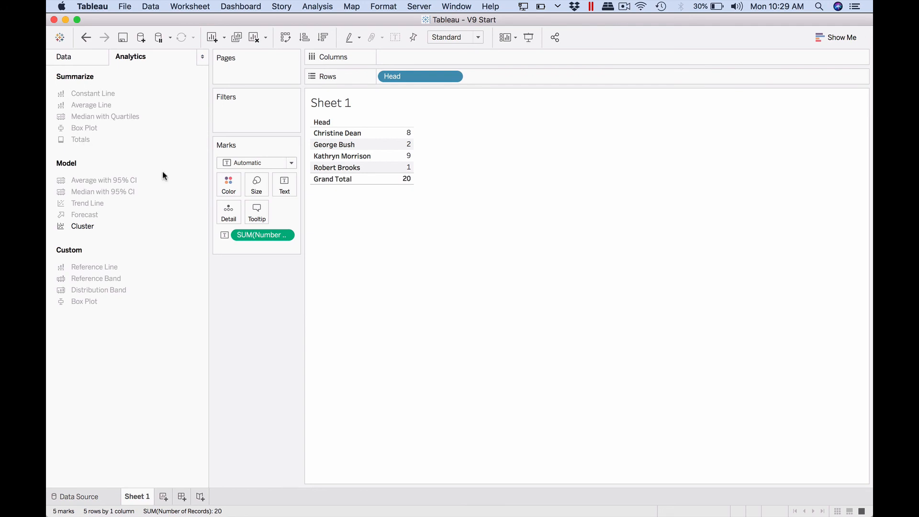
mouse_move(411, 199)
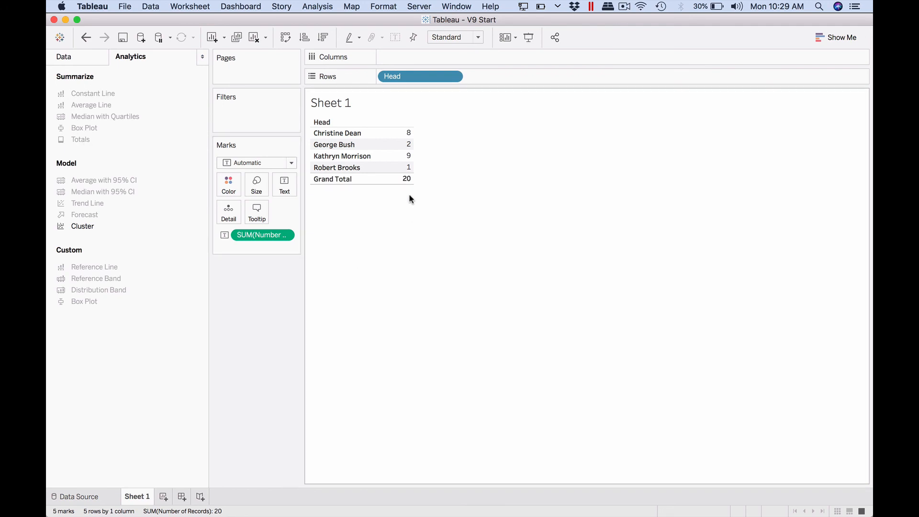
left_click(63, 57)
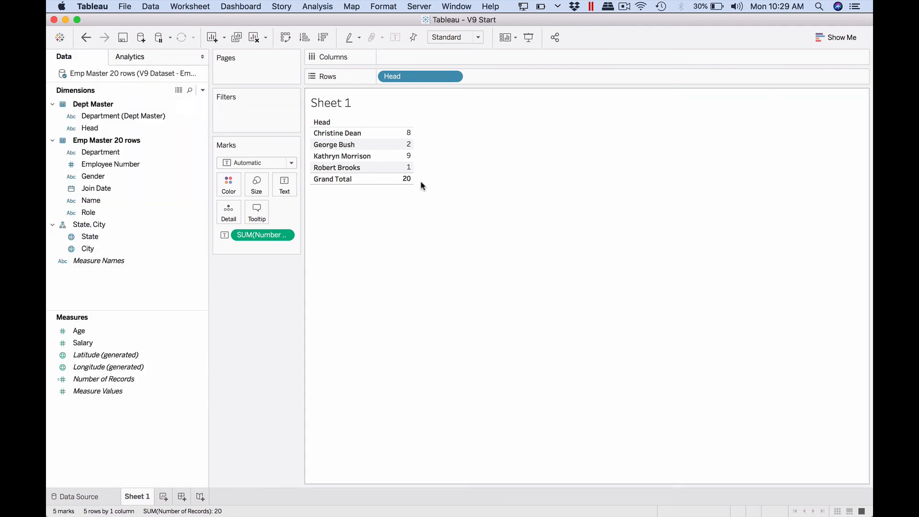
left_click(101, 152)
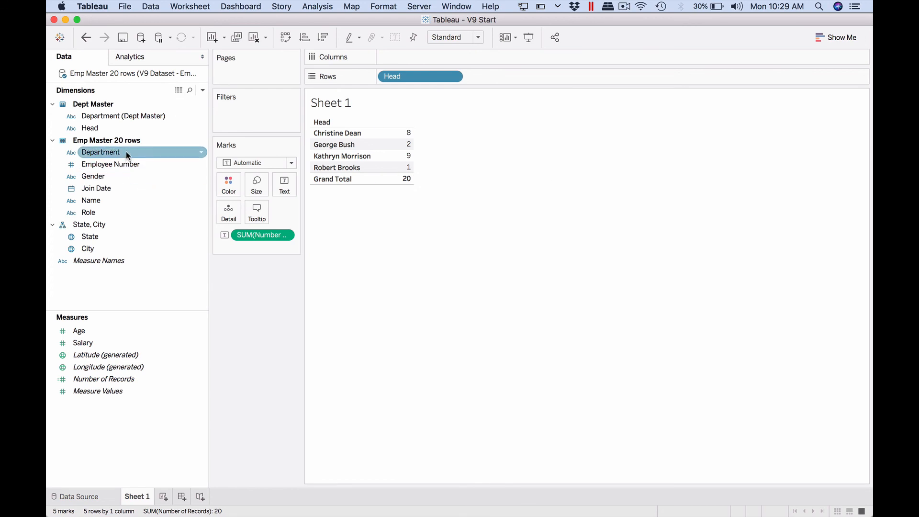
left_click_drag(100, 152, 488, 76)
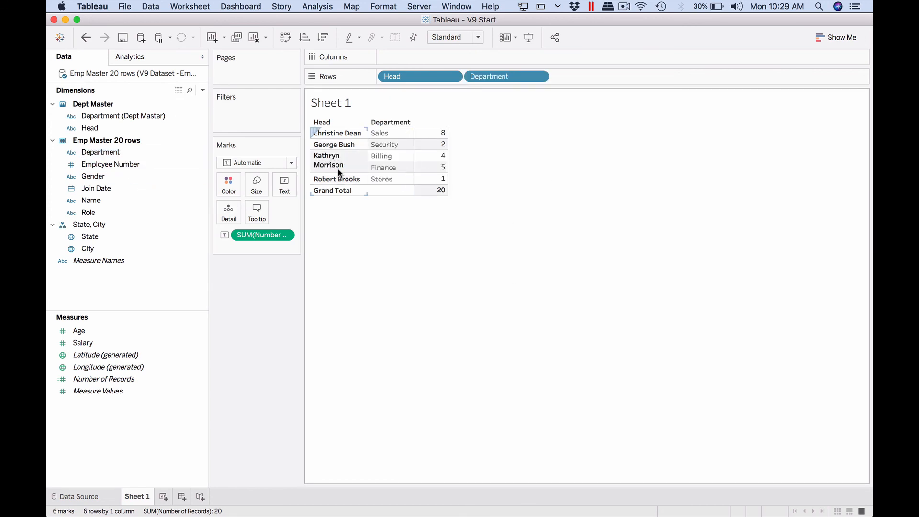
mouse_move(441, 167)
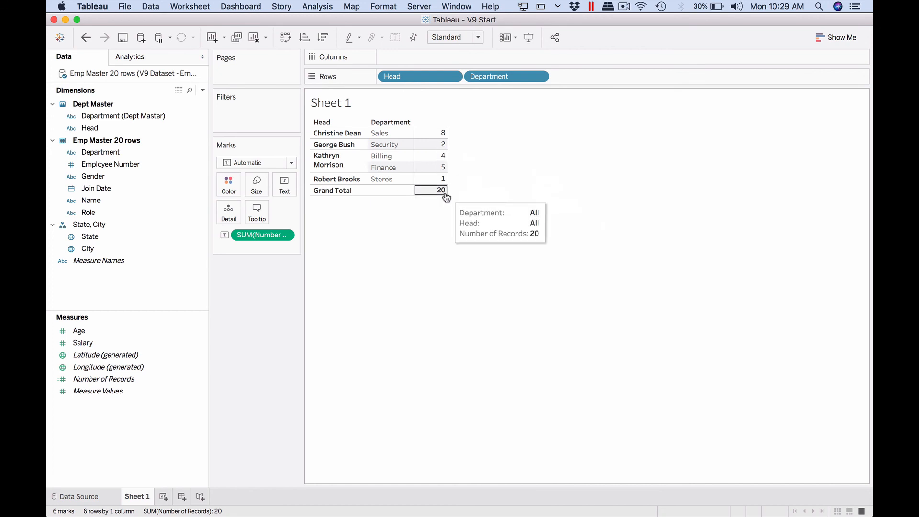
mouse_move(136, 502)
type("Dept Head")
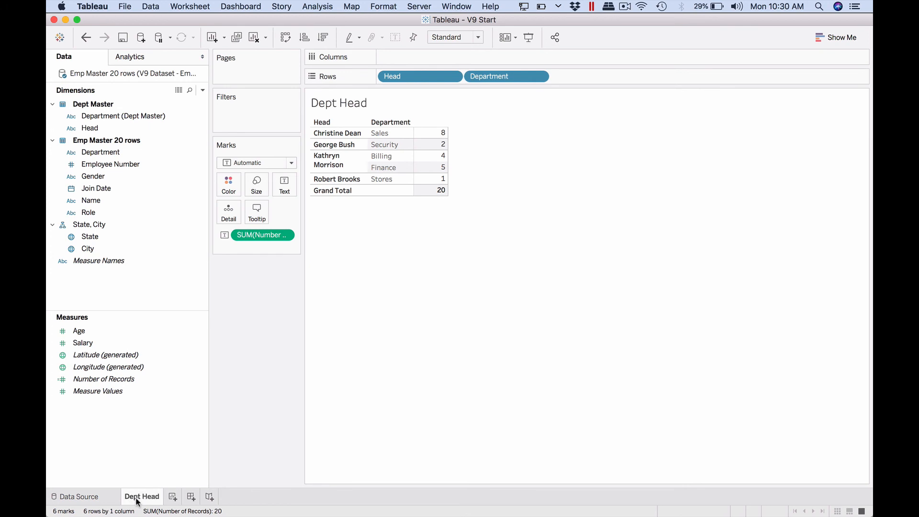
mouse_move(364, 291)
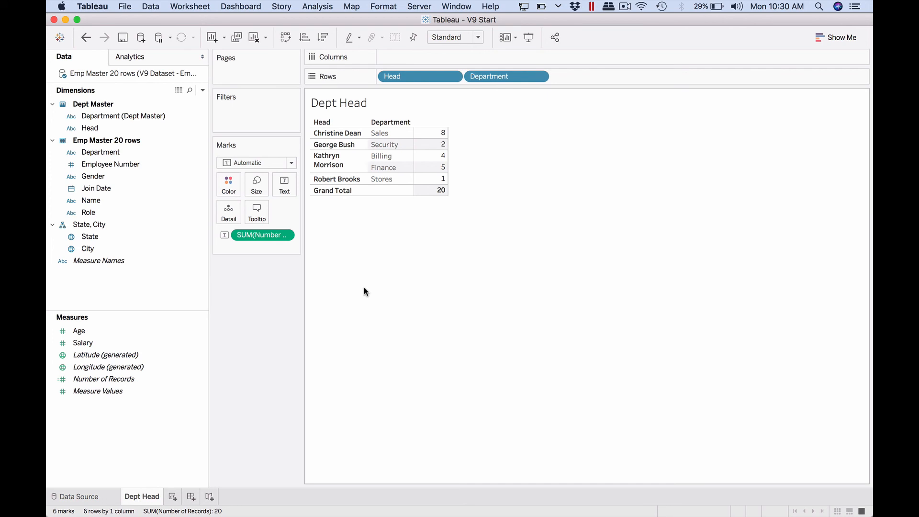